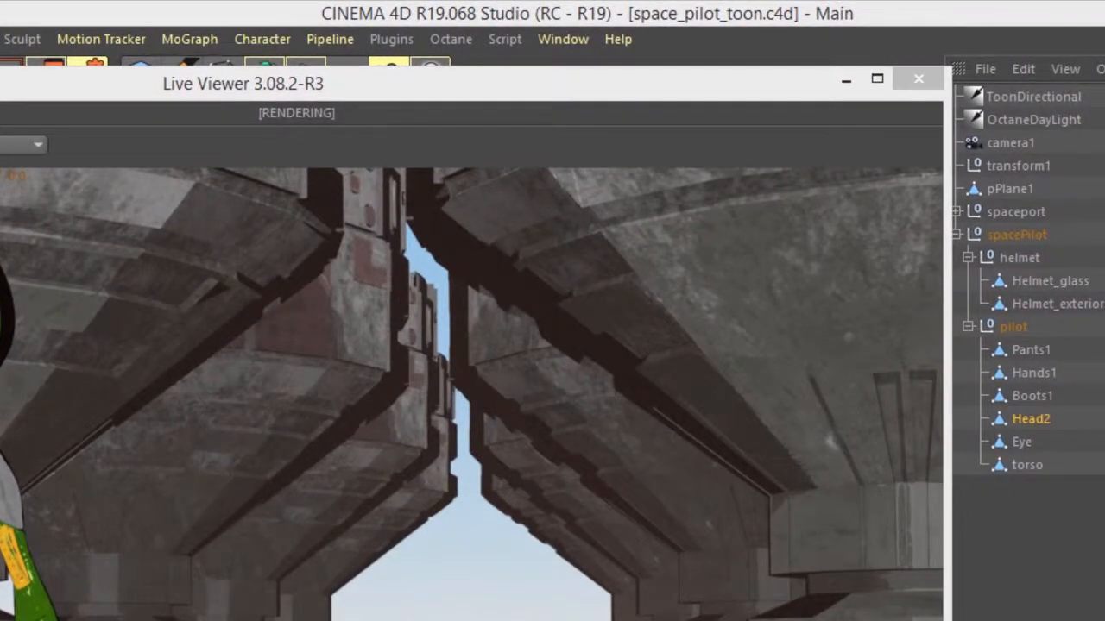
{"action": "mouse_move", "coordinate": [551, 89]}
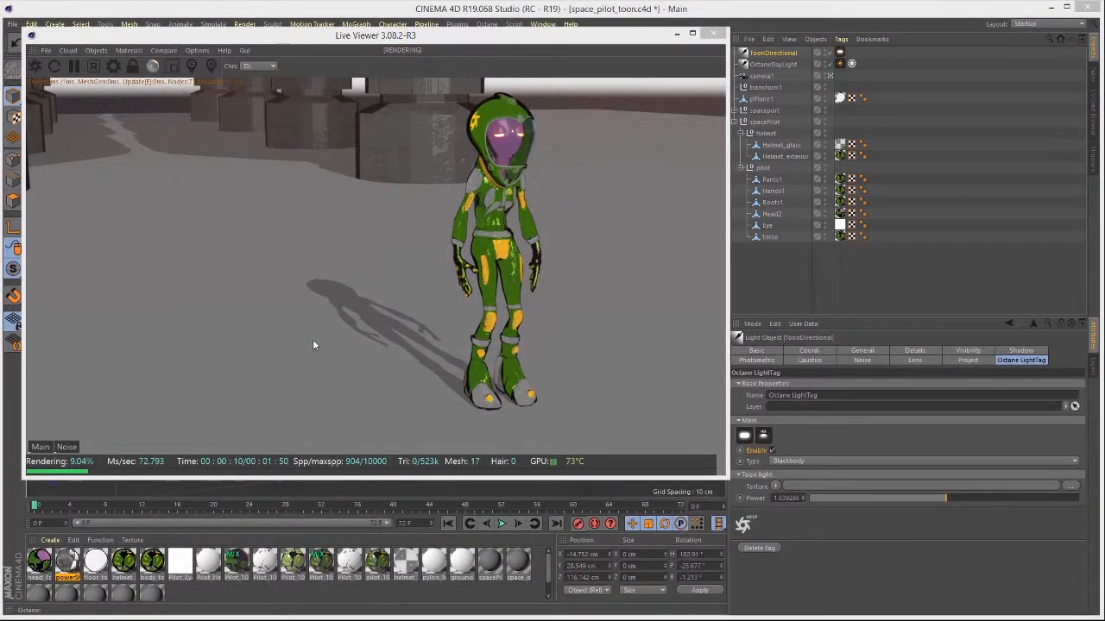
{"action": "mouse_move", "coordinate": [344, 317]}
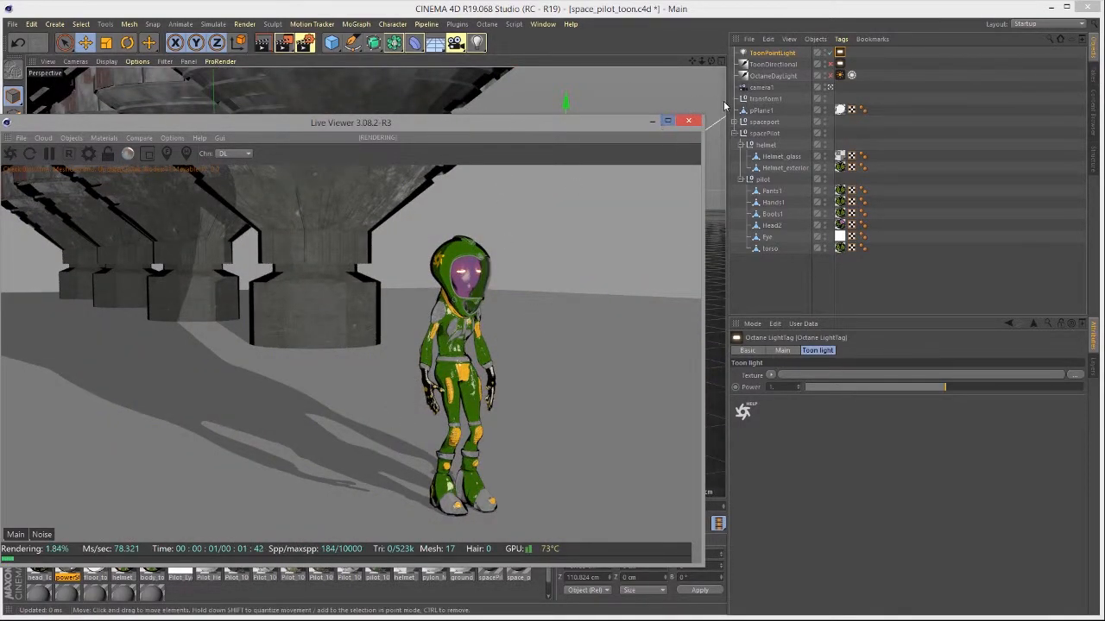
Drag in an Octane toon point light so ToonPointLight appears in the Object Manager
{"action": "left_click_drag", "start_coordinate": [351, 122], "coordinate": [147, 108]}
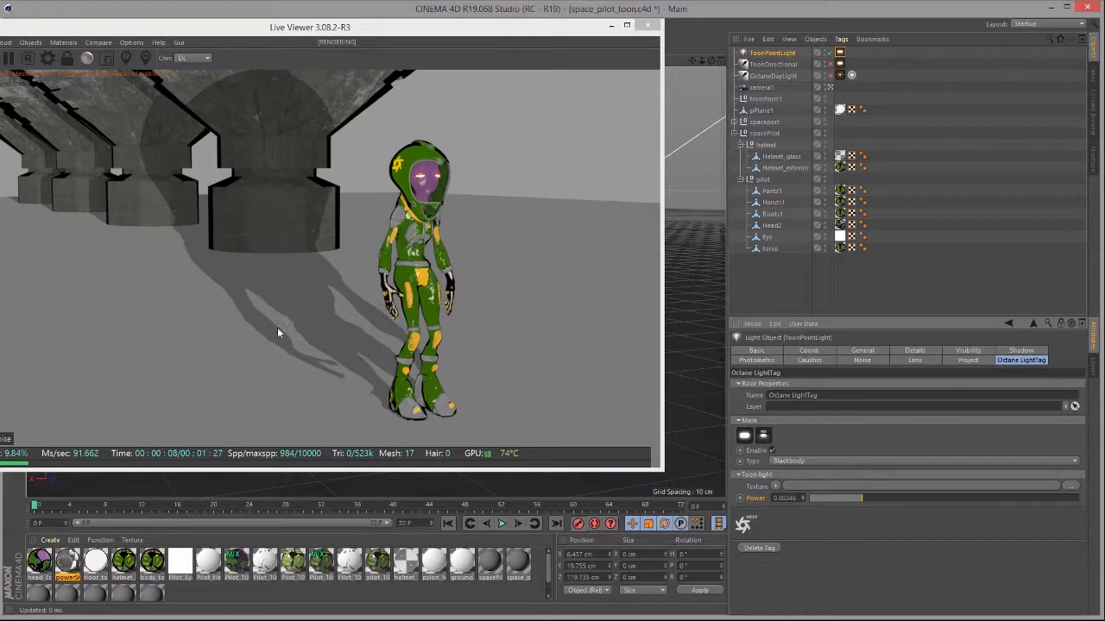
{"action": "mouse_move", "coordinate": [363, 274]}
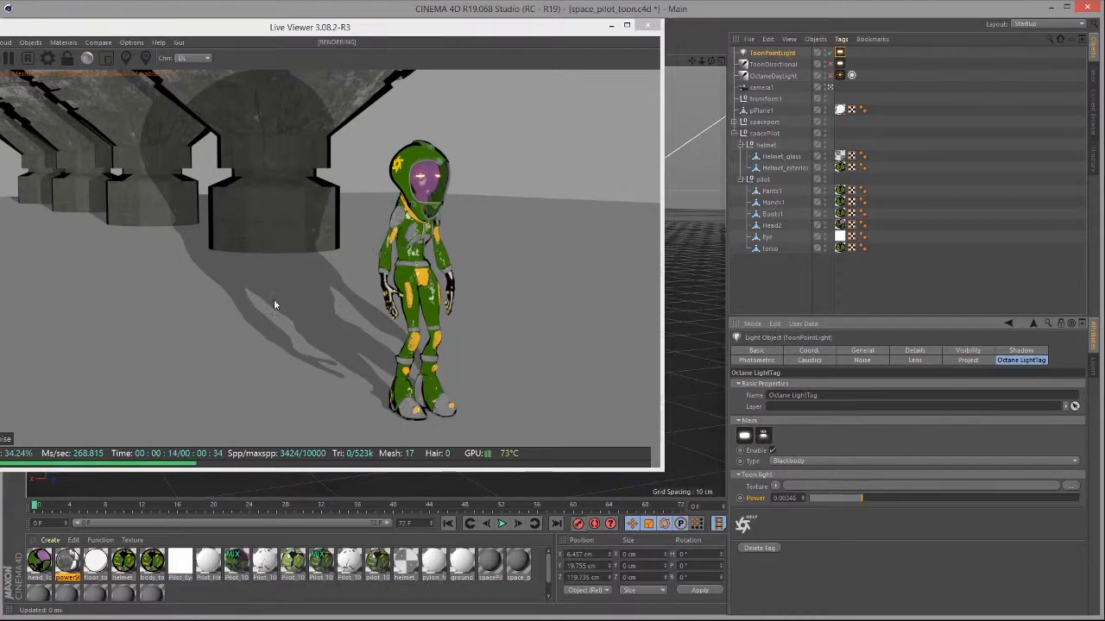
Zoom the Live Viewer in closer to the pilot
{"action": "left_click_drag", "start_coordinate": [309, 26], "coordinate": [371, 23]}
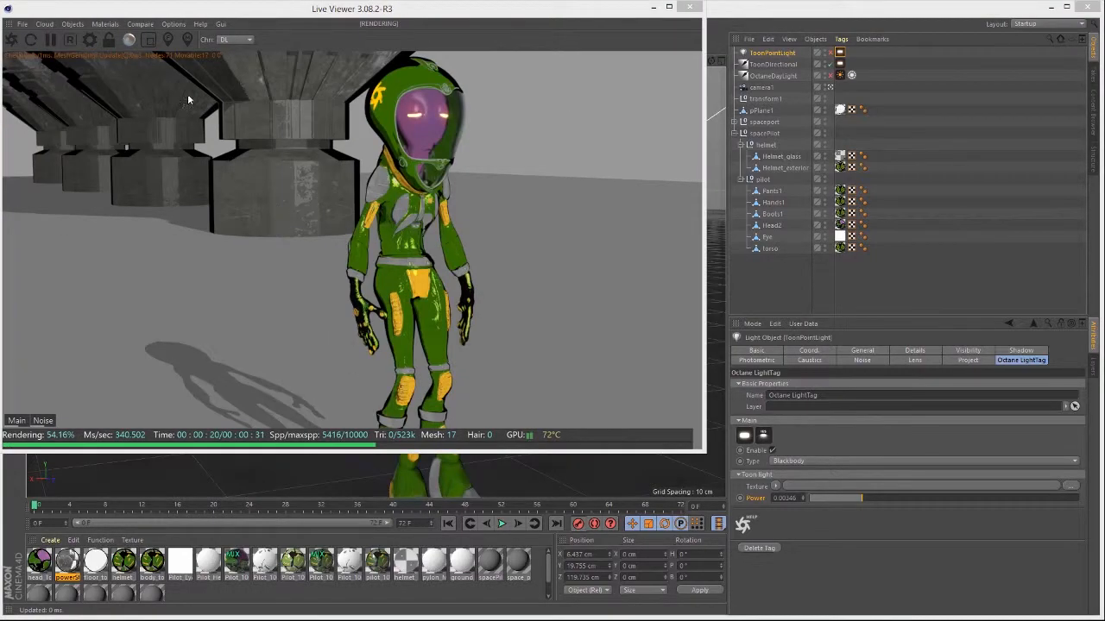
Open the Octane Node Editor from the Live Viewer's Materials menu
{"action": "left_click", "coordinate": [106, 23]}
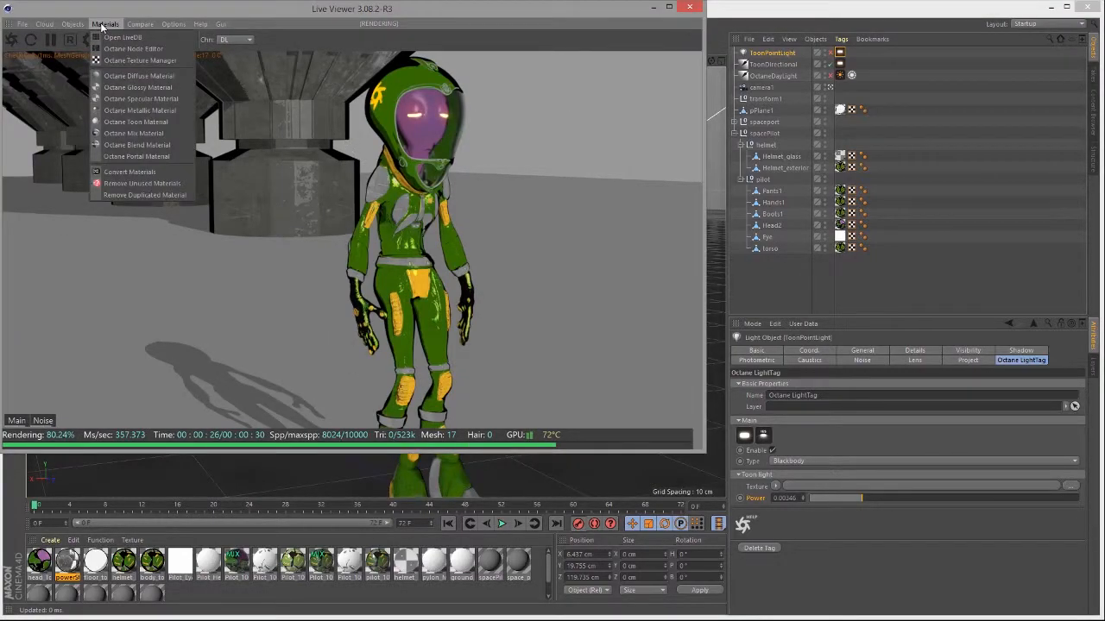
{"action": "mouse_move", "coordinate": [134, 48]}
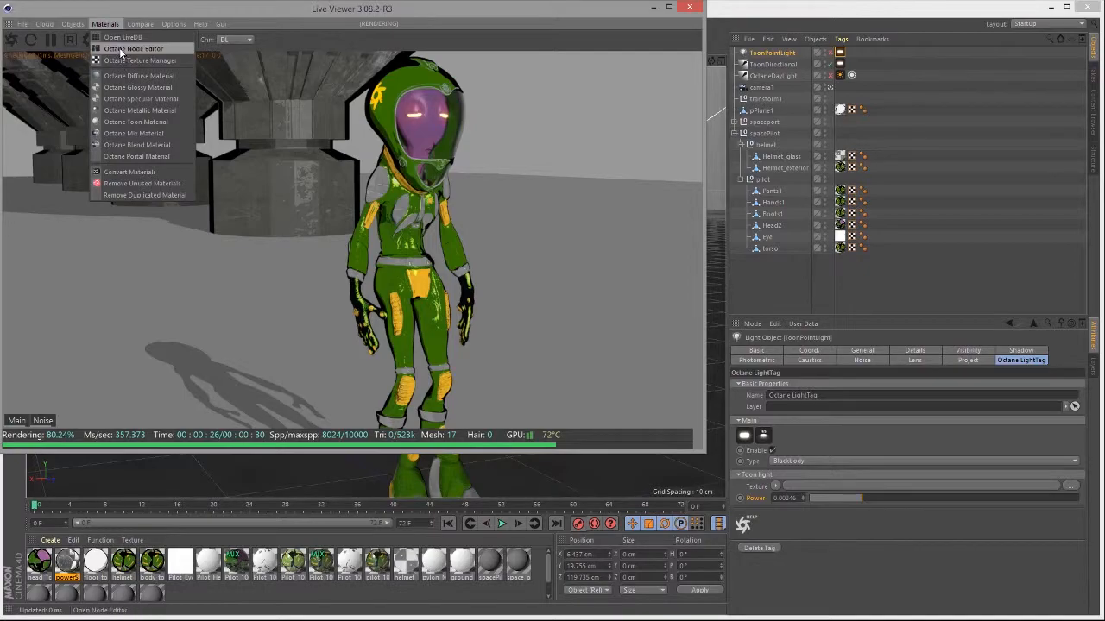
{"action": "left_click", "coordinate": [133, 48]}
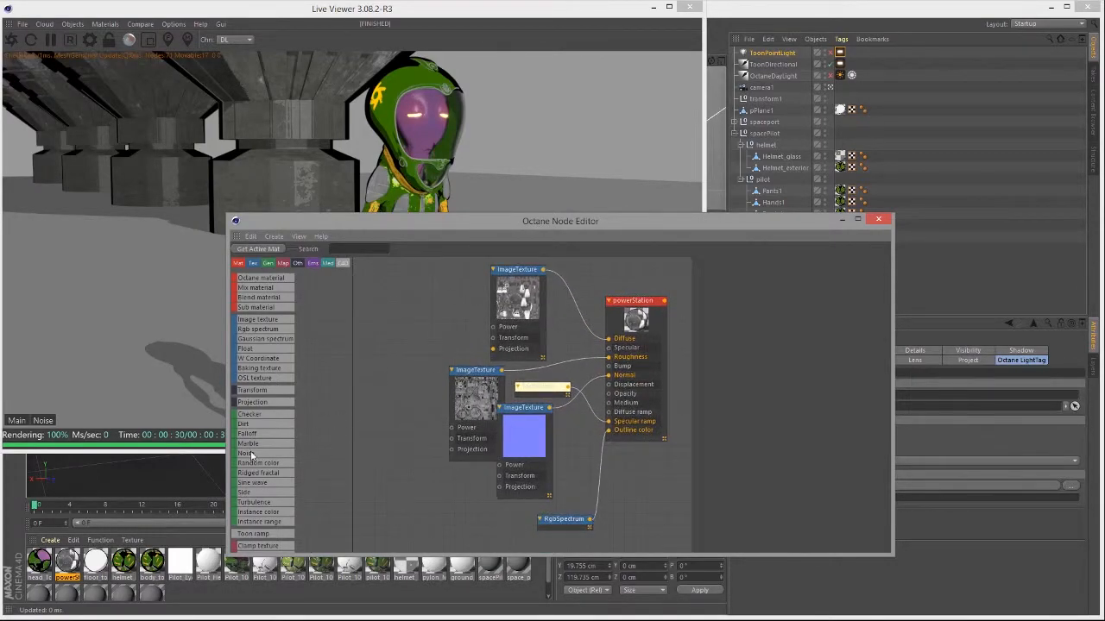
{"action": "left_click", "coordinate": [257, 463]}
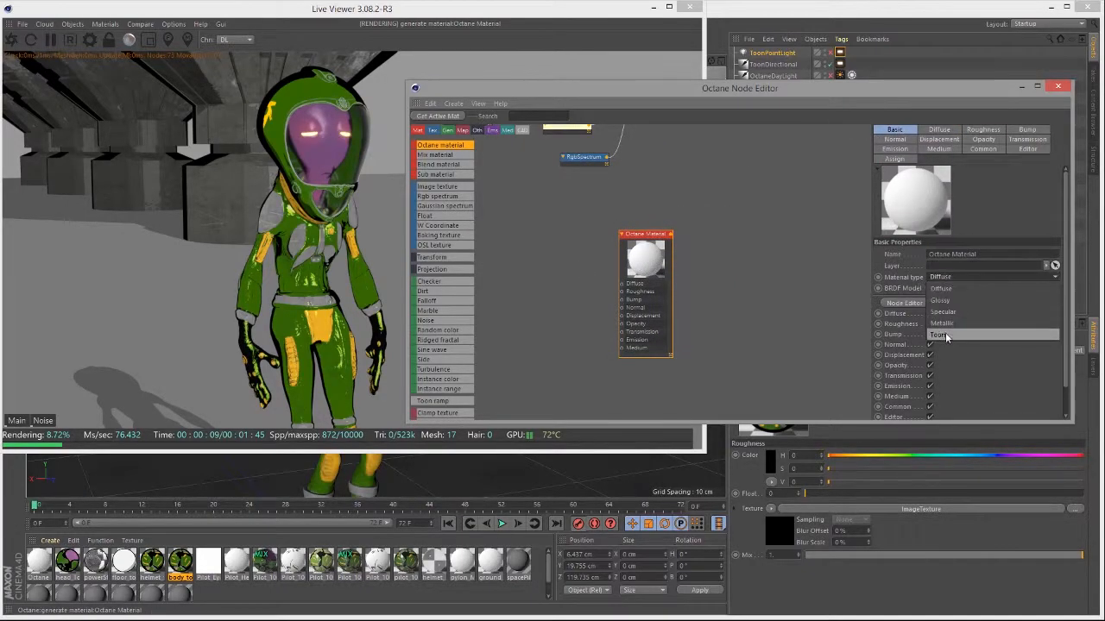
Set the new Octane material's type to Toon and apply it to the torso
{"action": "left_click", "coordinate": [940, 334]}
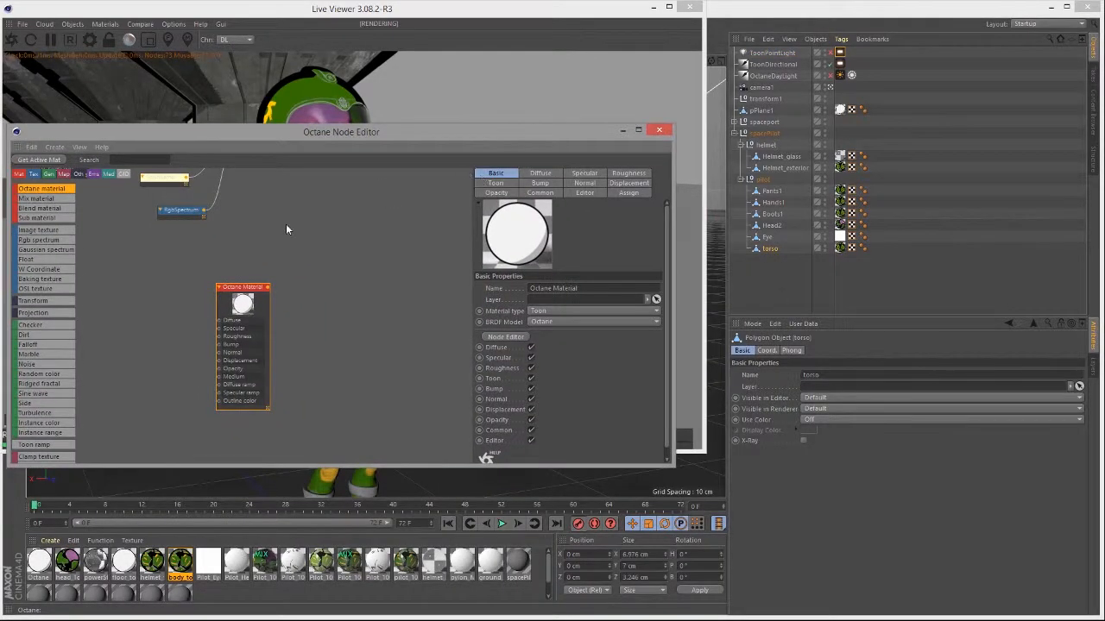
{"action": "right_click", "coordinate": [241, 294]}
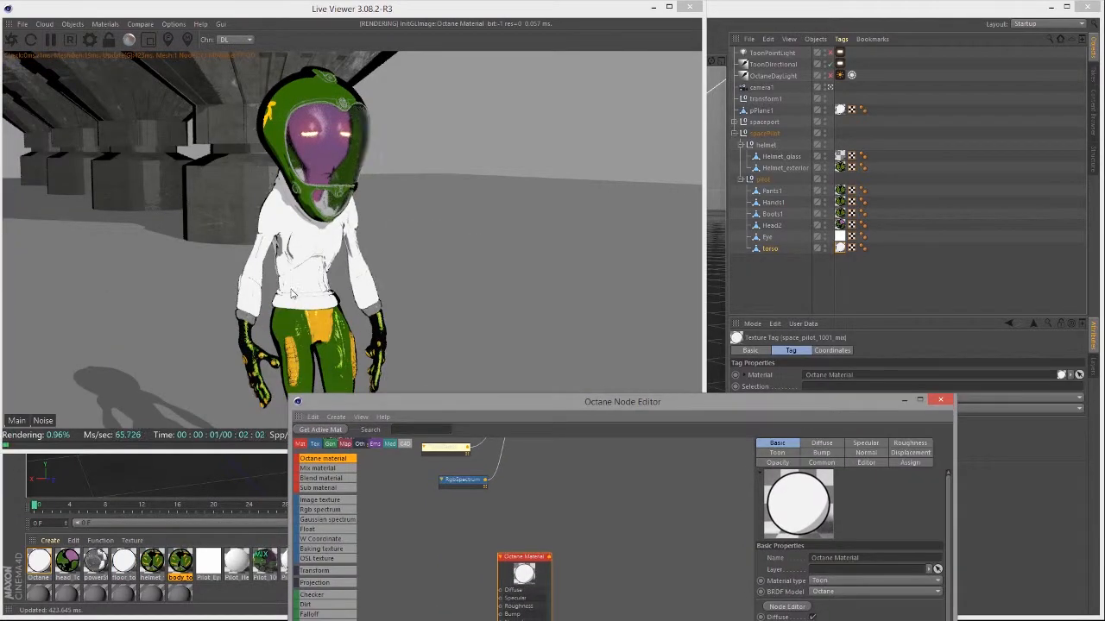
{"action": "left_click_drag", "start_coordinate": [621, 402], "coordinate": [610, 256]}
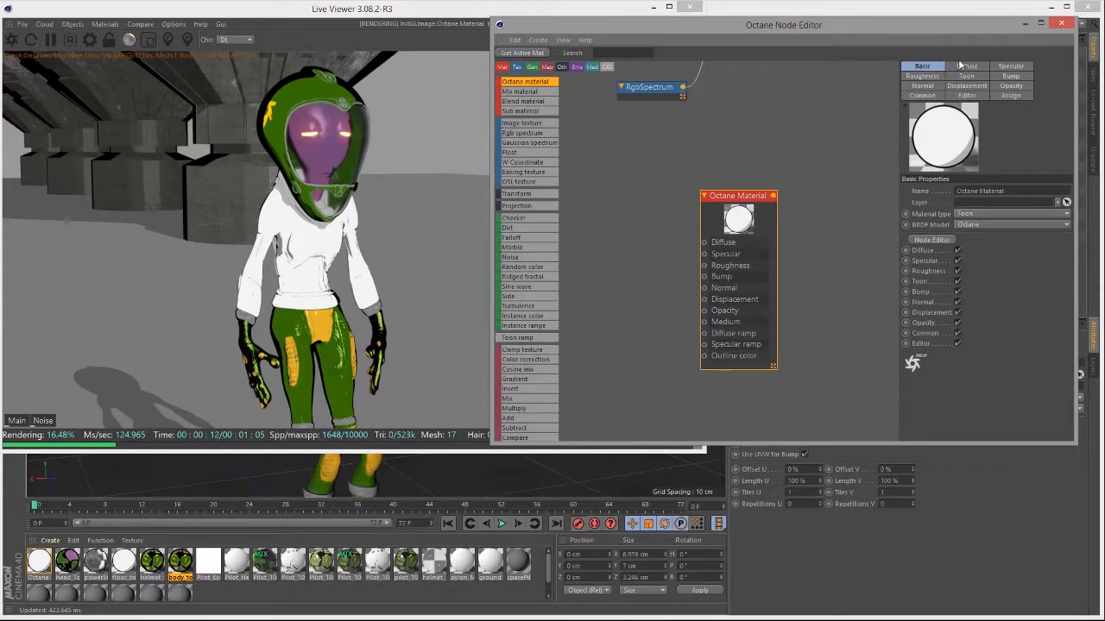
Set the diffuse colour to green and the Toon lighting mode to Toon lights
{"action": "left_click", "coordinate": [966, 66]}
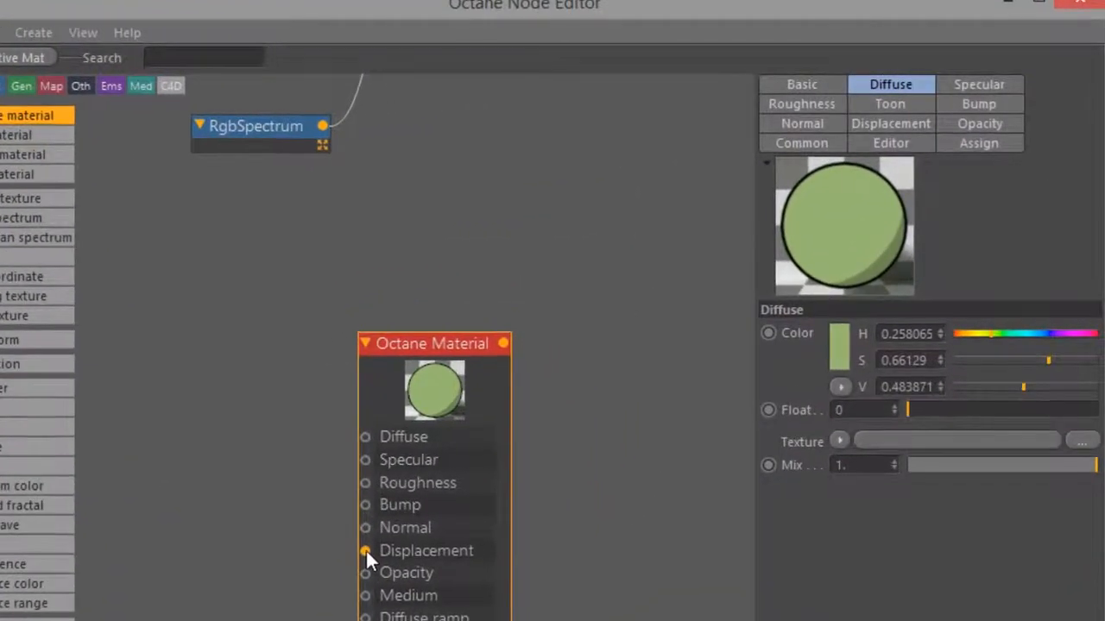
{"action": "mouse_move", "coordinate": [703, 181]}
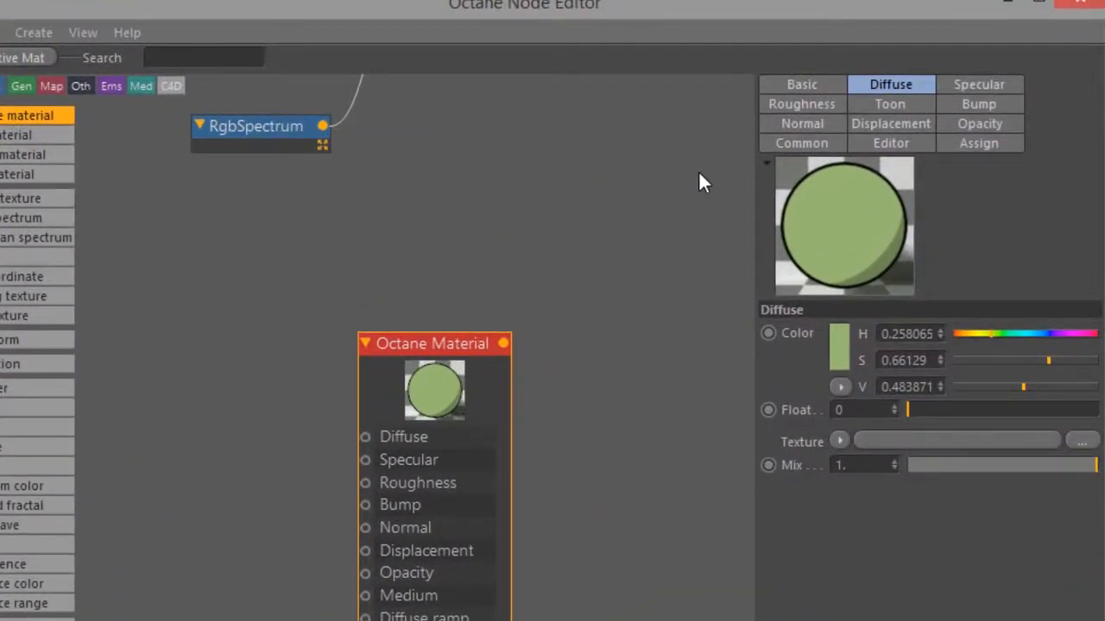
{"action": "left_click", "coordinate": [890, 103]}
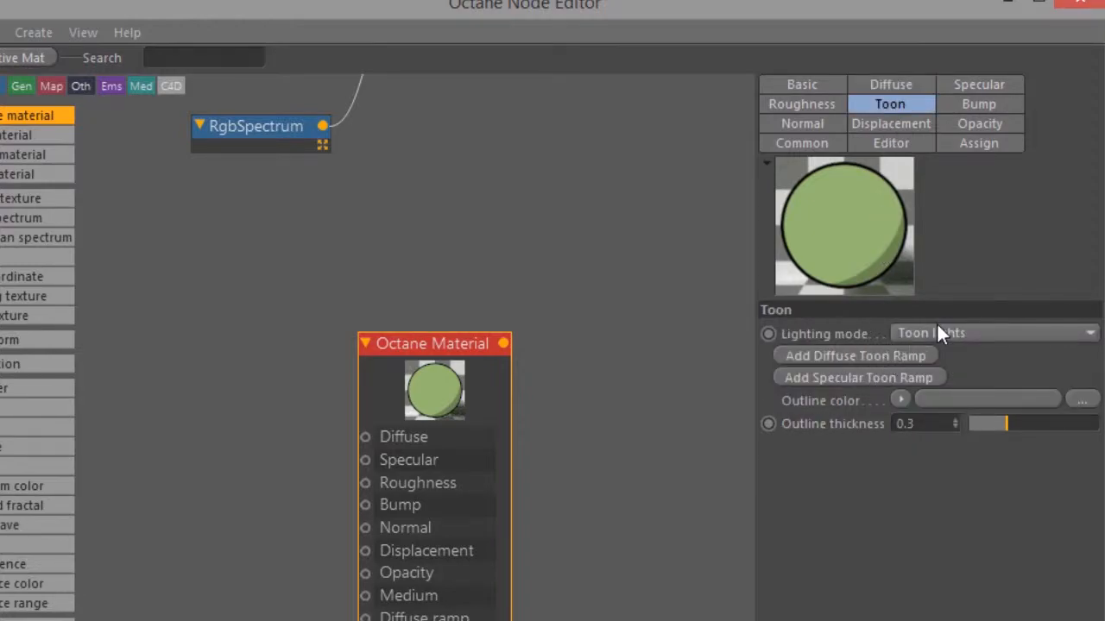
{"action": "left_click", "coordinate": [993, 333]}
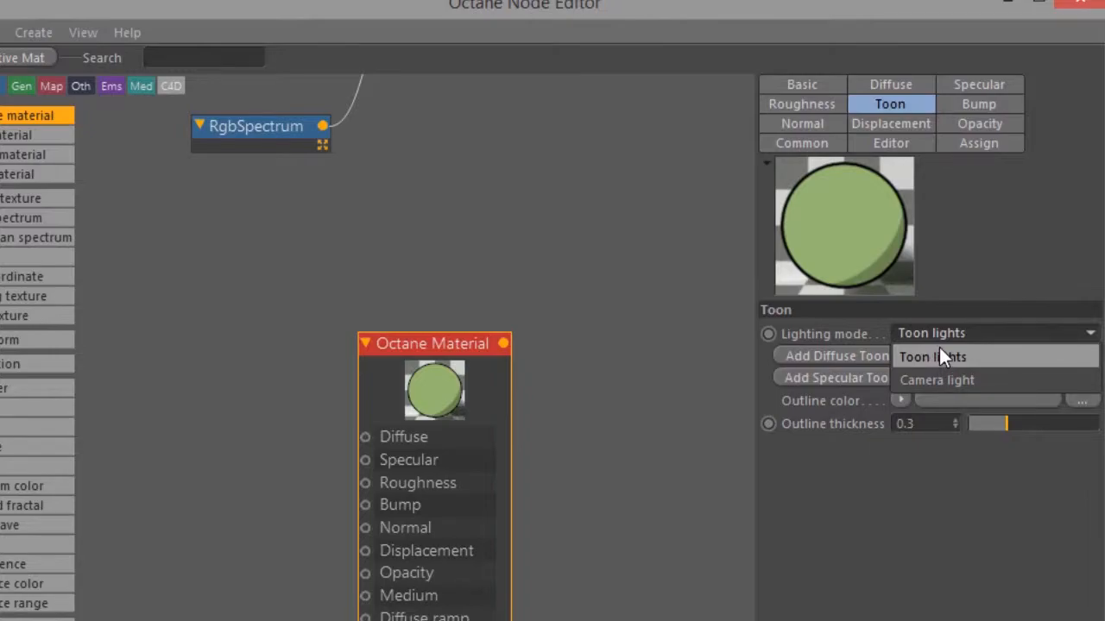
{"action": "left_click", "coordinate": [936, 379]}
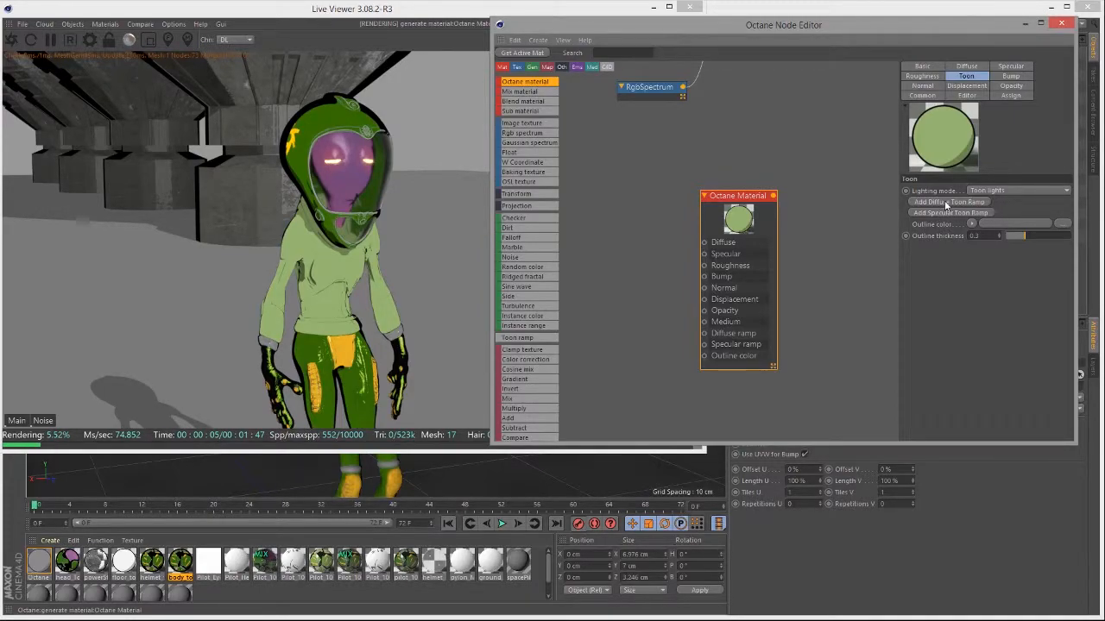
Add a diffuse toon ramp, then add and reposition a gradient knot for shadow bands
{"action": "left_click", "coordinate": [947, 201]}
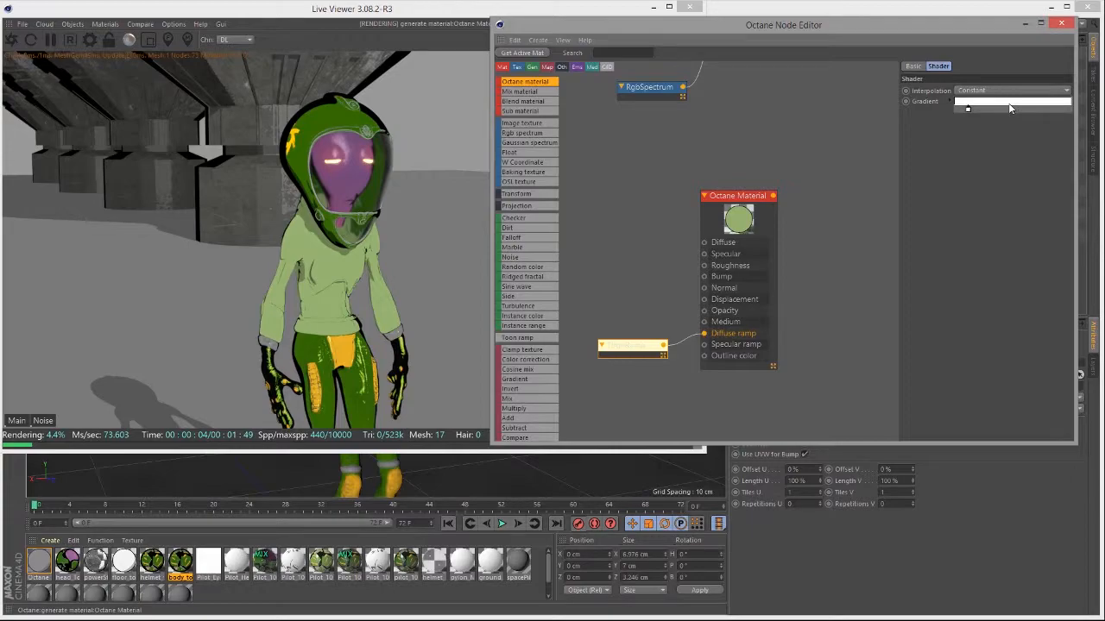
{"action": "left_click", "coordinate": [1001, 100]}
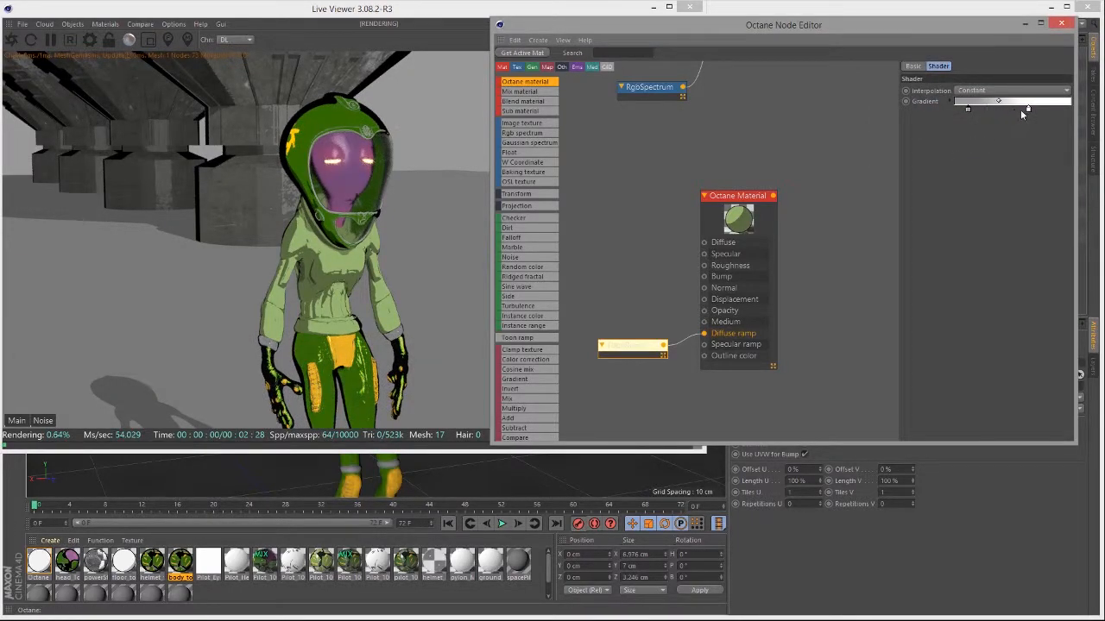
{"action": "left_click_drag", "start_coordinate": [997, 102], "coordinate": [1023, 108]}
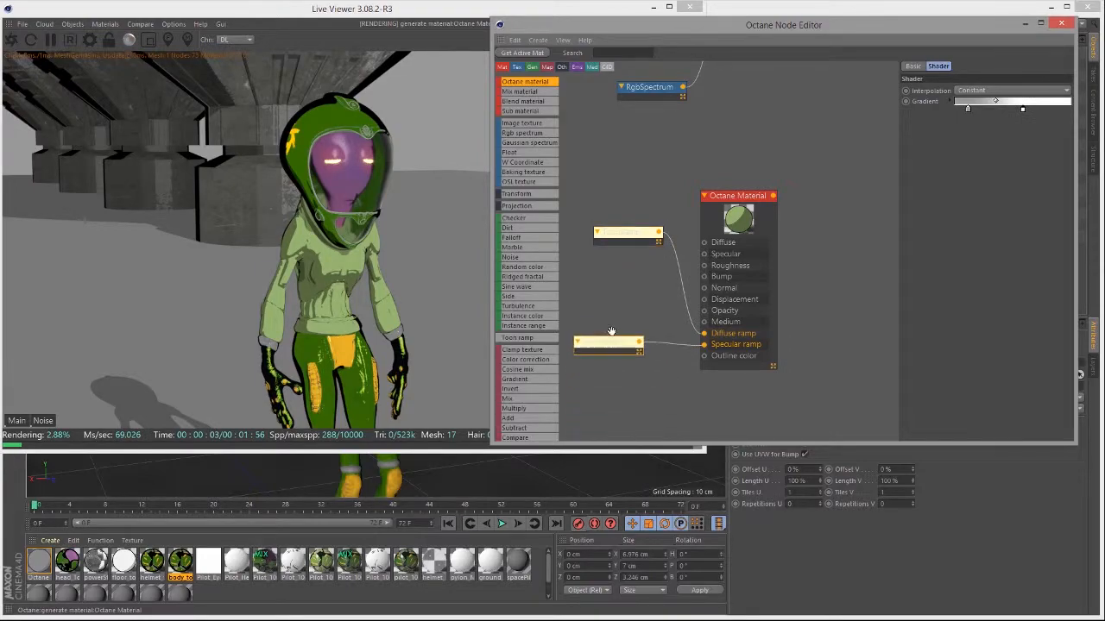
Check the material's toon ramp settings and open the specular ramp's gradient
{"action": "left_click", "coordinate": [966, 76]}
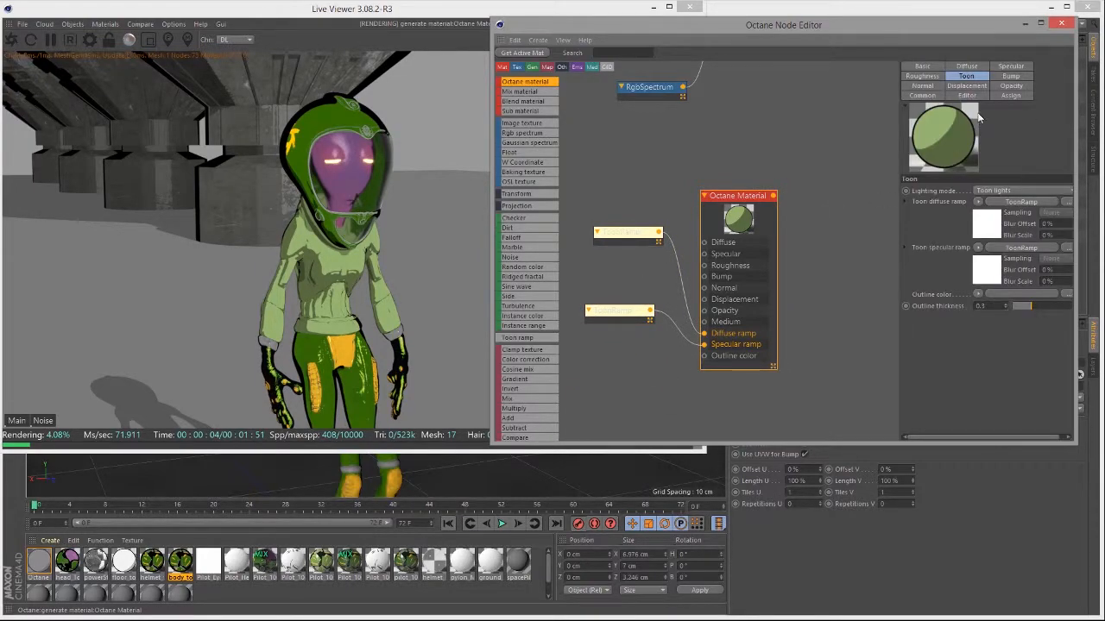
{"action": "left_click", "coordinate": [922, 76]}
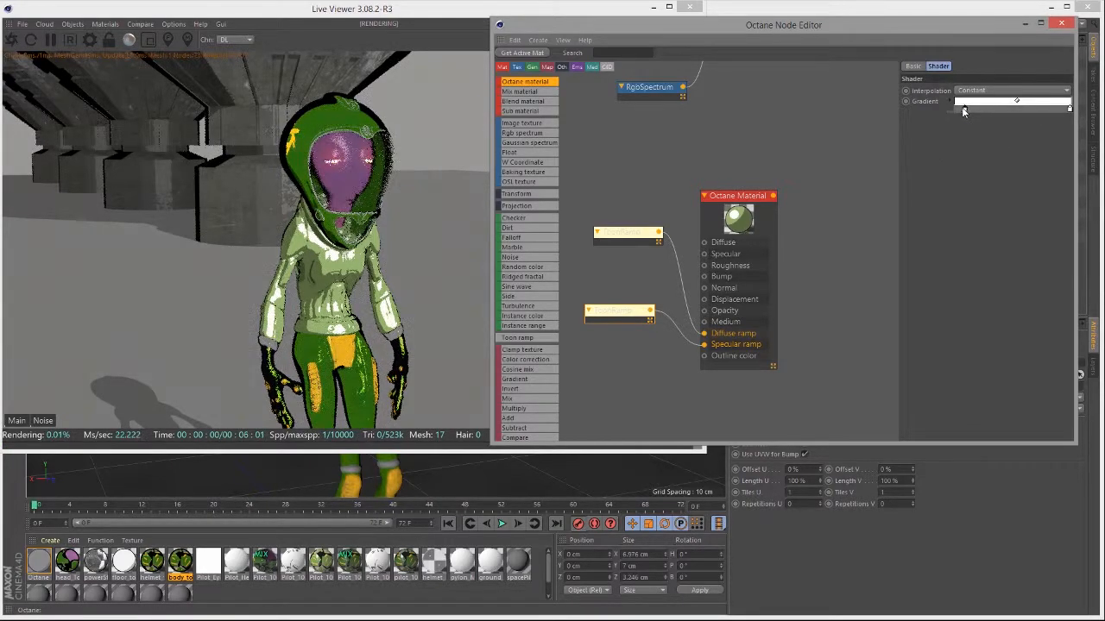
Set a specular gradient knot to light green and ramp interpolation to Cubic
{"action": "left_click", "coordinate": [1017, 101]}
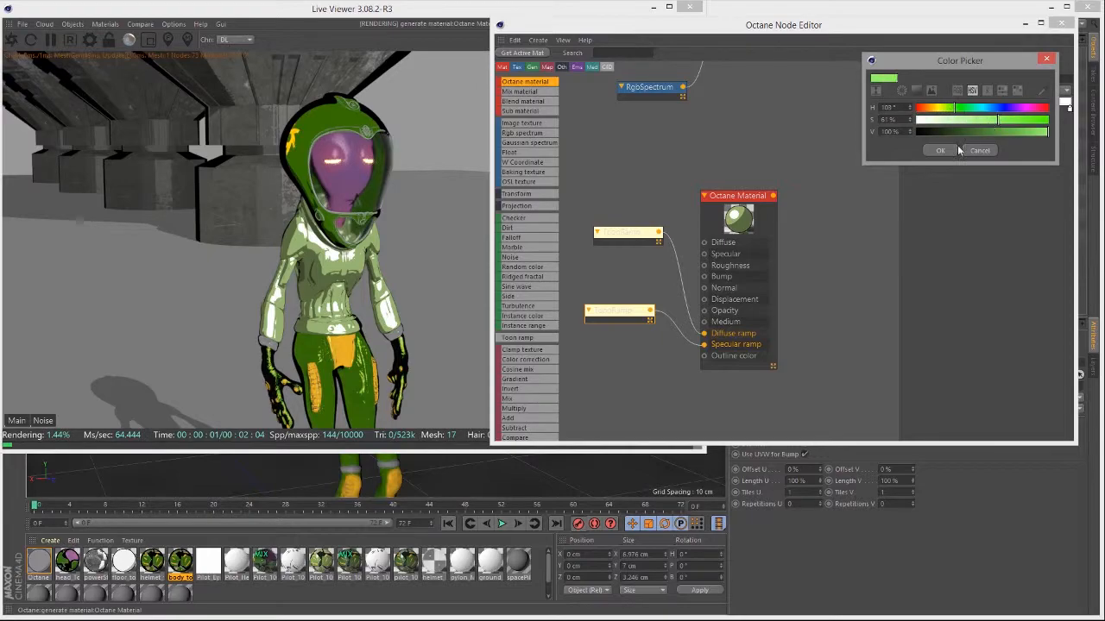
{"action": "left_click", "coordinate": [940, 150]}
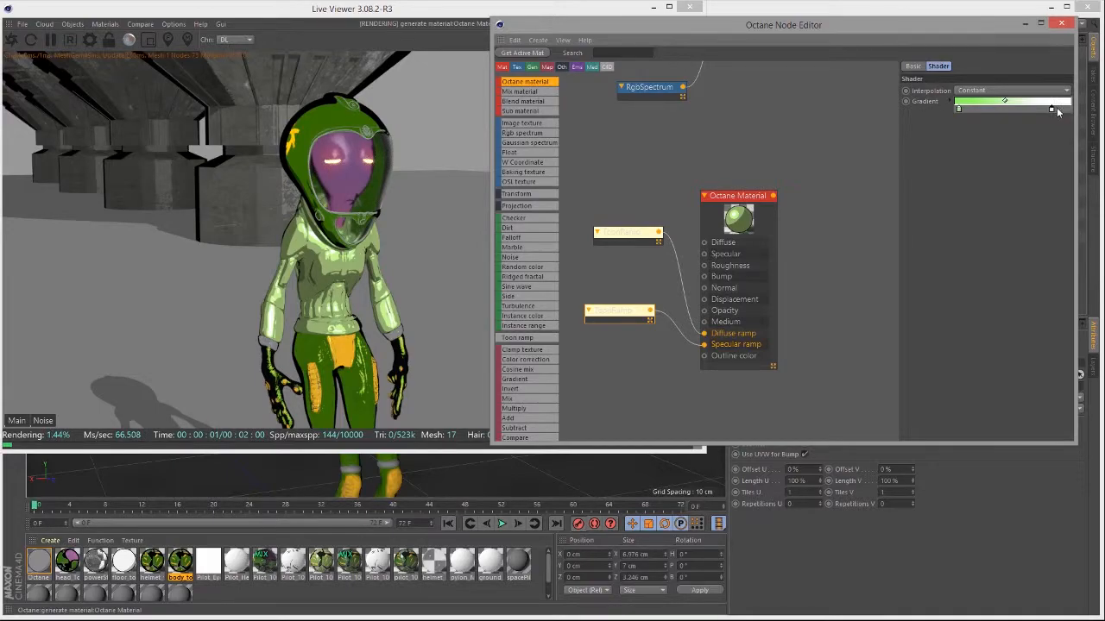
{"action": "left_click", "coordinate": [1027, 102]}
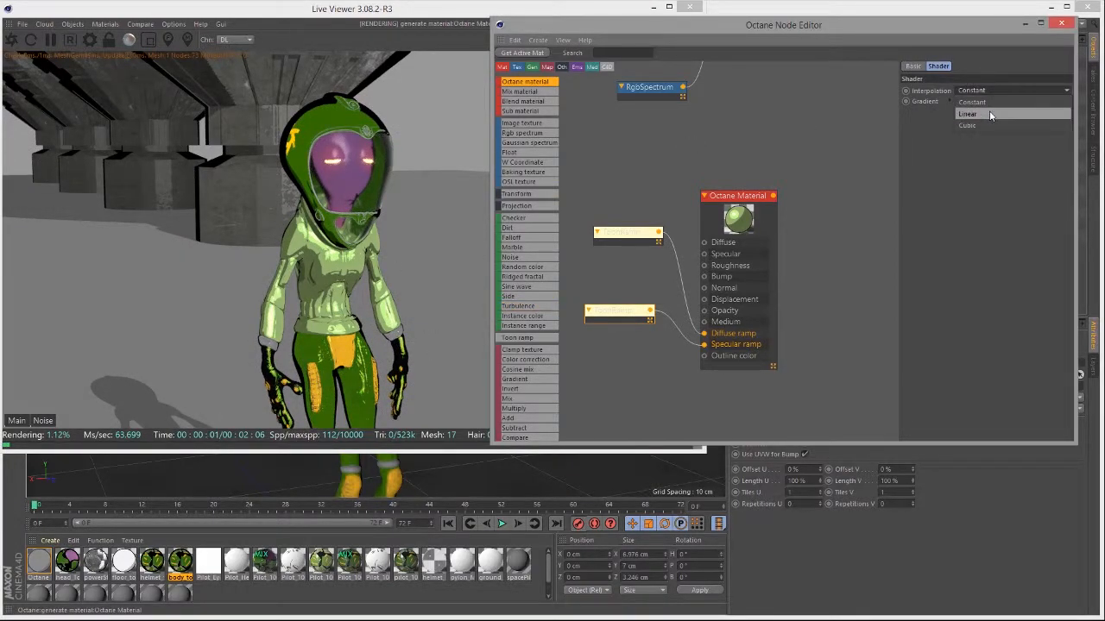
{"action": "left_click", "coordinate": [969, 114]}
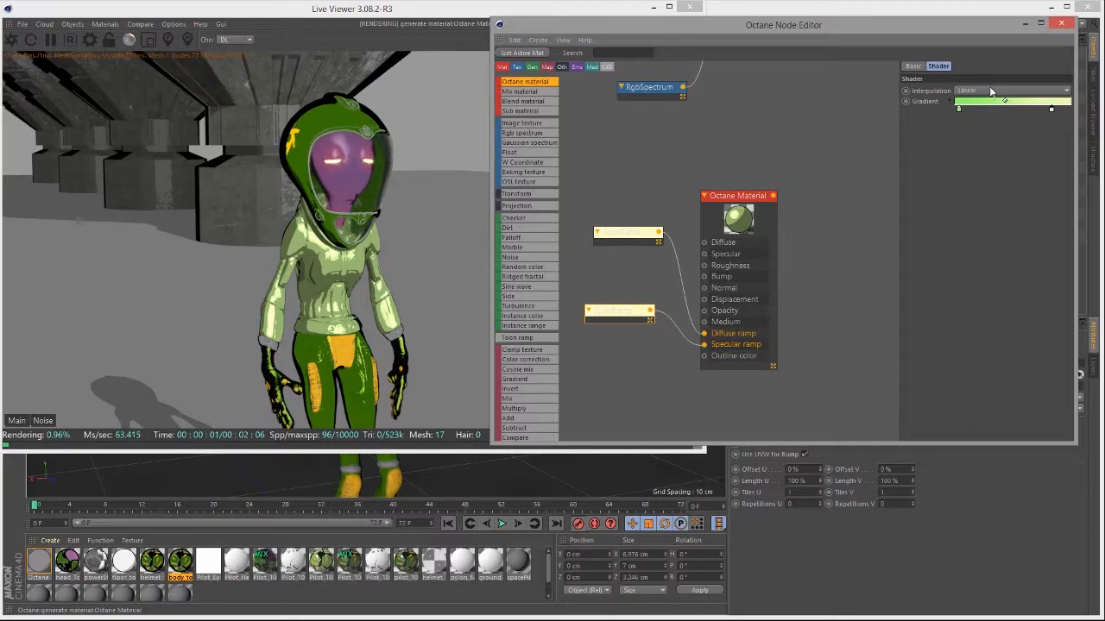
{"action": "left_click", "coordinate": [1010, 90]}
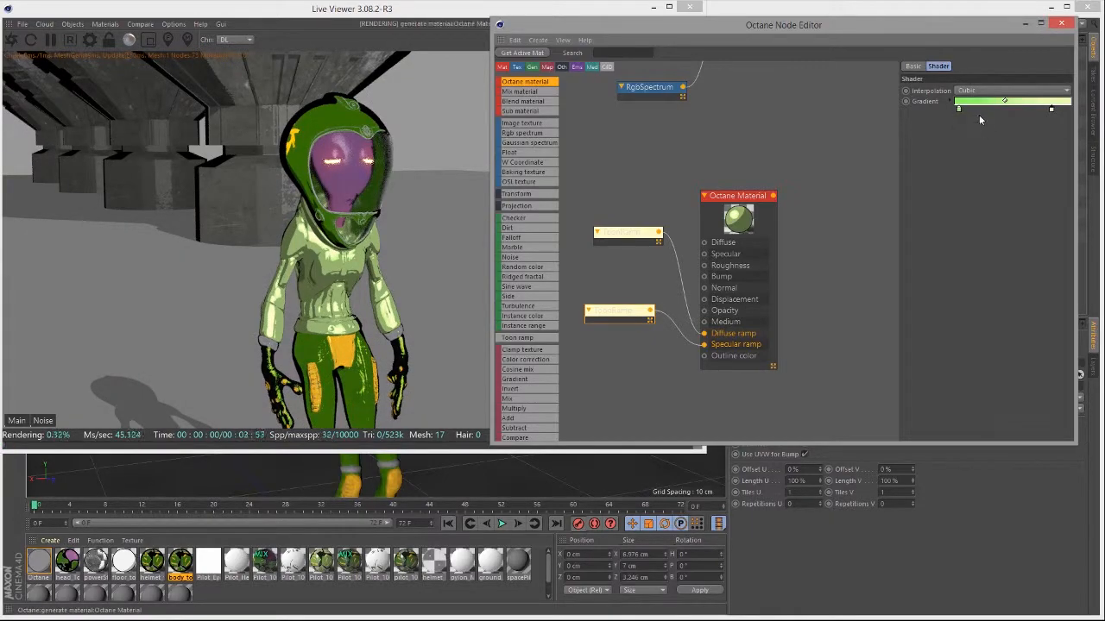
{"action": "left_click", "coordinate": [1009, 90]}
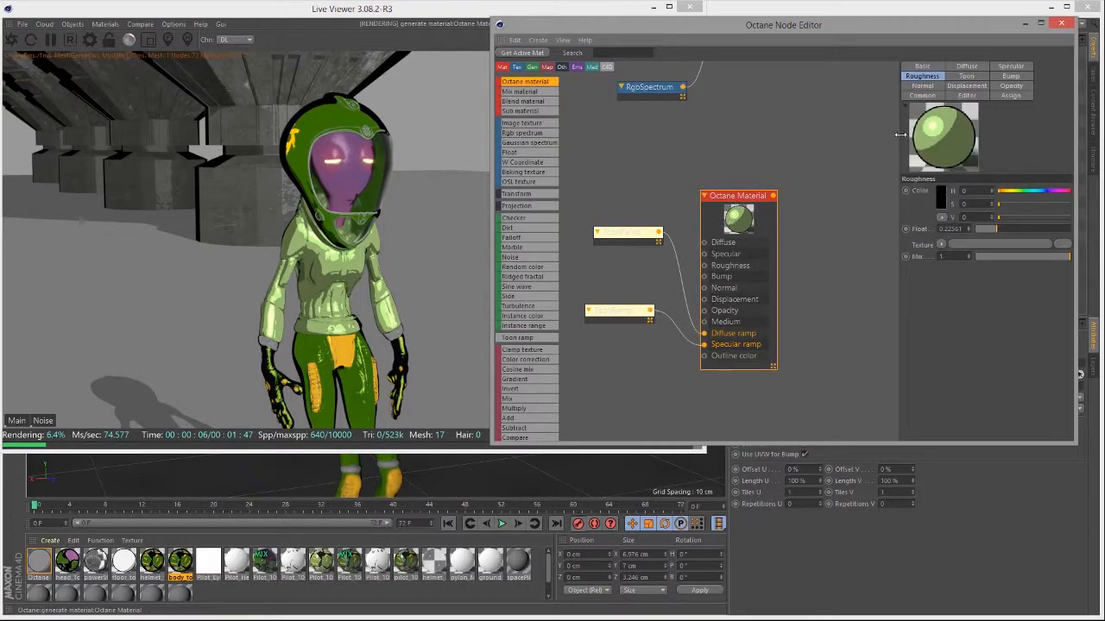
{"action": "mouse_move", "coordinate": [824, 237]}
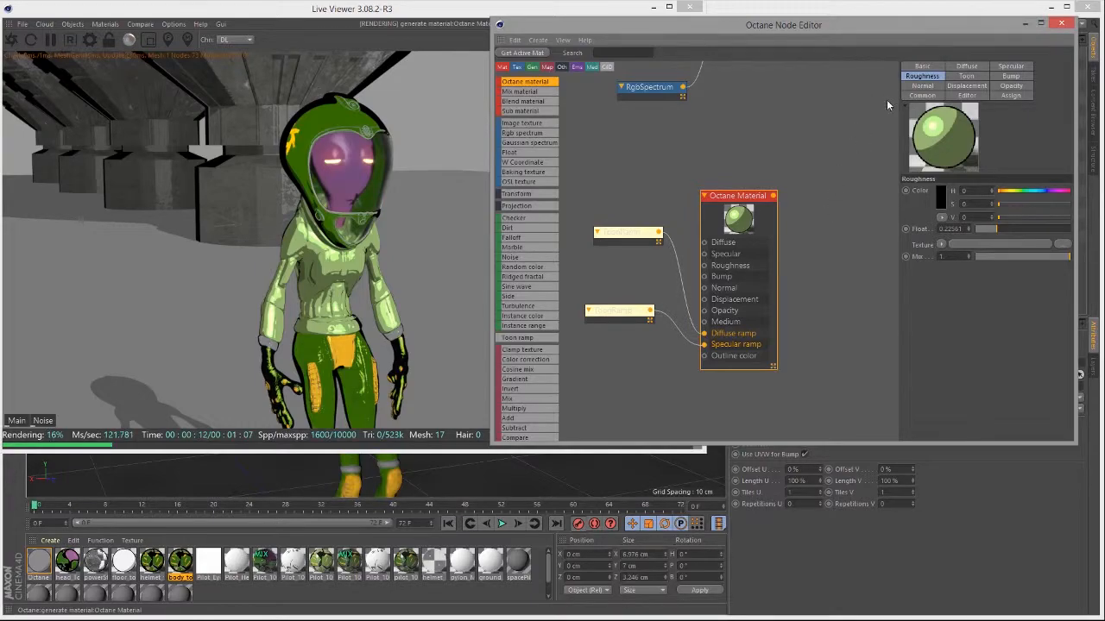
{"action": "mouse_move", "coordinate": [773, 201]}
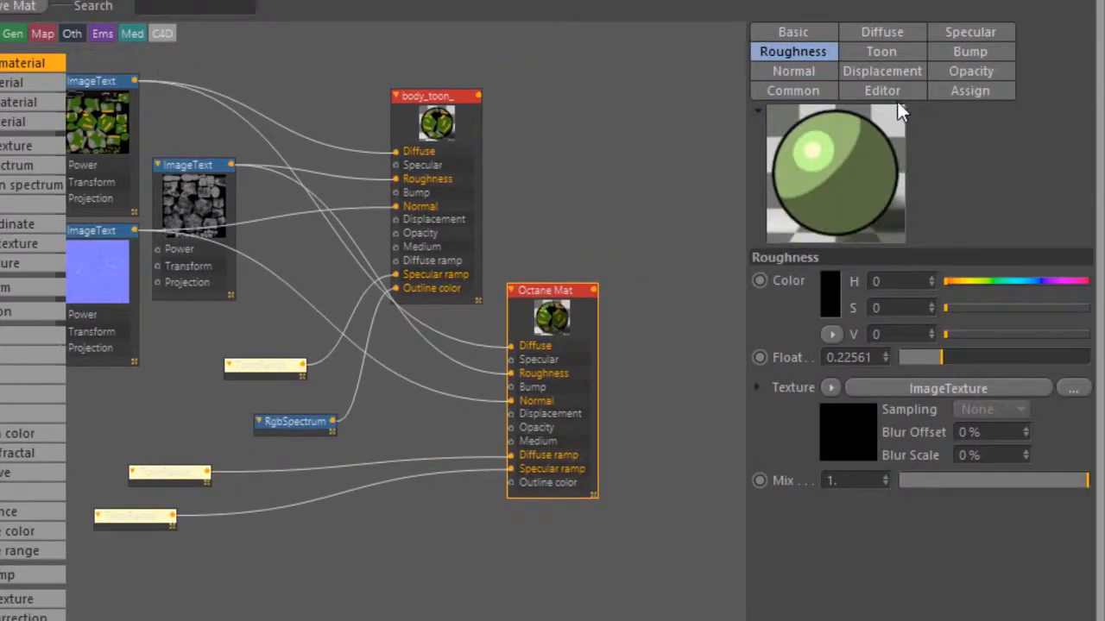
Feed an RgbSpectrum node into Outline color and lower its V to dark green
{"action": "left_click", "coordinate": [881, 51]}
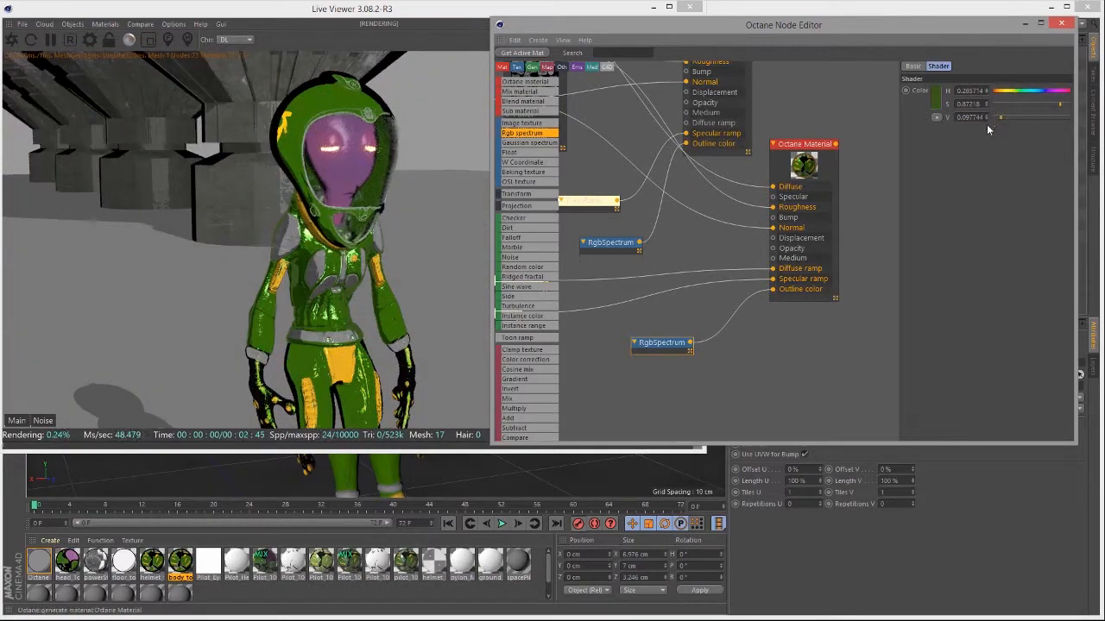
{"action": "left_click_drag", "start_coordinate": [996, 117], "coordinate": [1017, 117]}
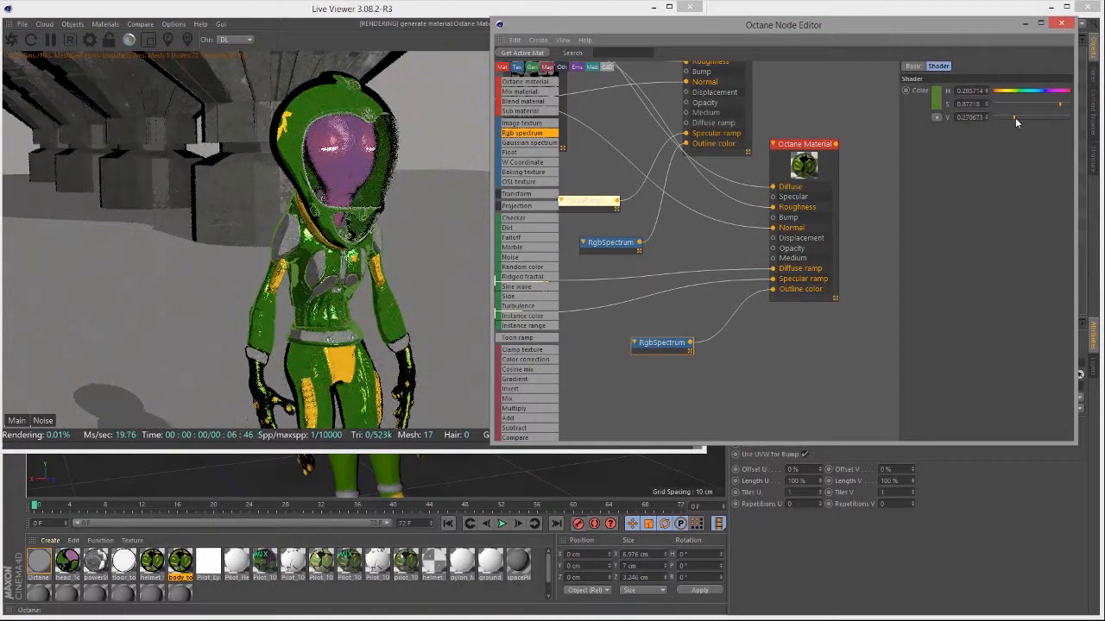